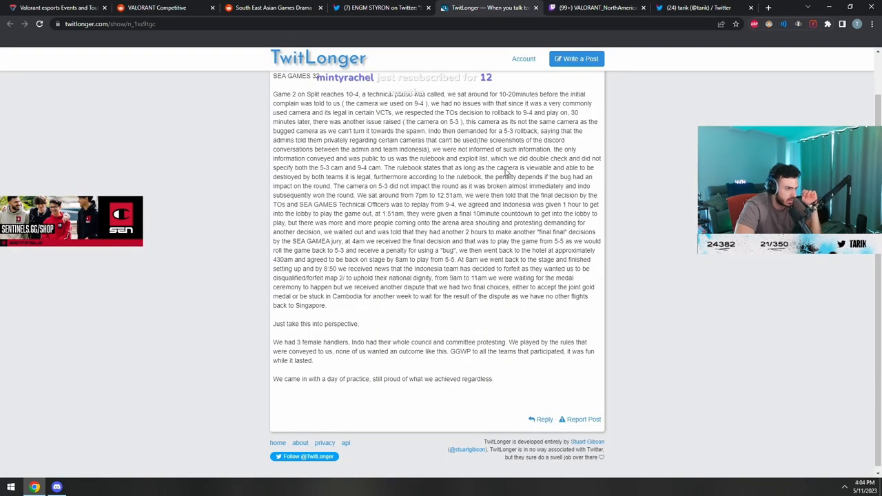
Return to the South East Asian Games Drama post and scroll through it
{"action": "left_click", "coordinate": [274, 8]}
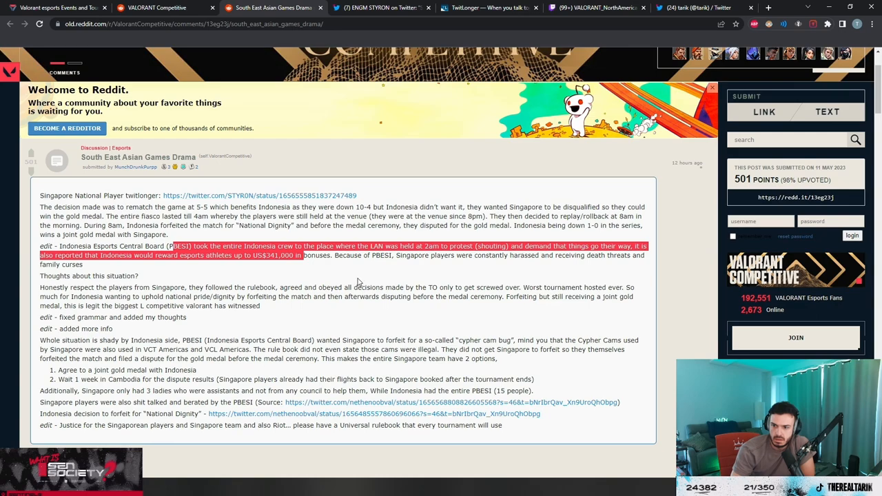
{"action": "mouse_move", "coordinate": [365, 281]}
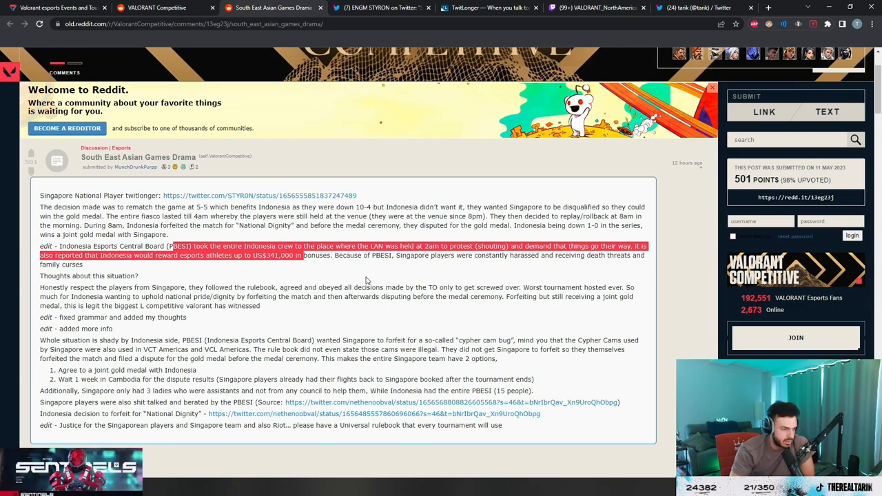
{"action": "scroll", "scroll_direction": "down", "scroll_amount": 3}
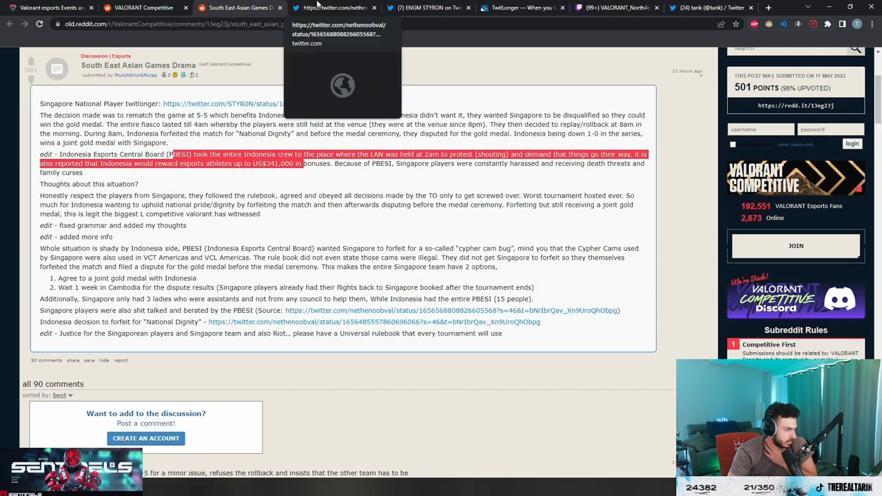
View the Singapore players tweet, then read the Indonesian National Dignity forfeit tweet
{"action": "left_click", "coordinate": [334, 7]}
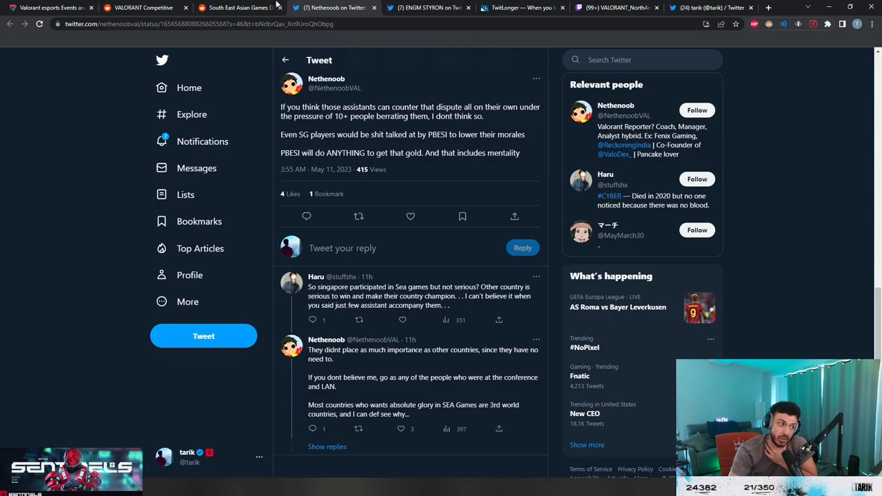
{"action": "left_click", "coordinate": [238, 8]}
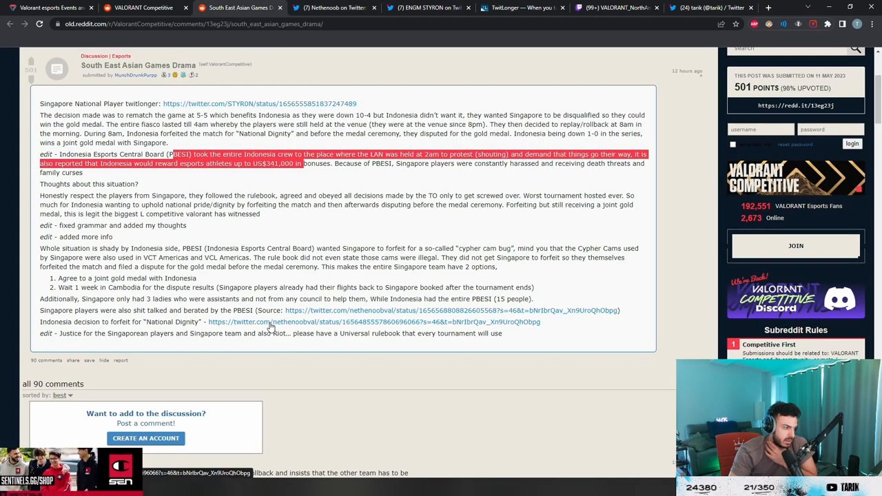
{"action": "left_click", "coordinate": [374, 322]}
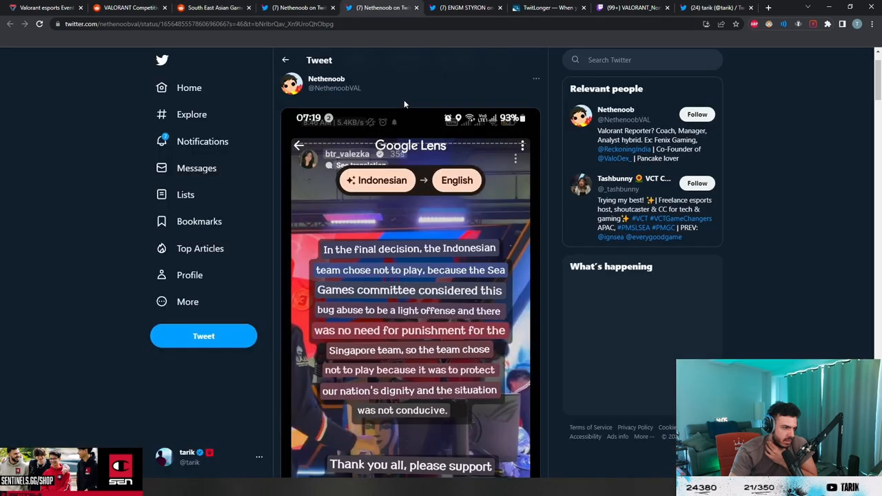
{"action": "scroll", "scroll_direction": "down", "scroll_amount": 3}
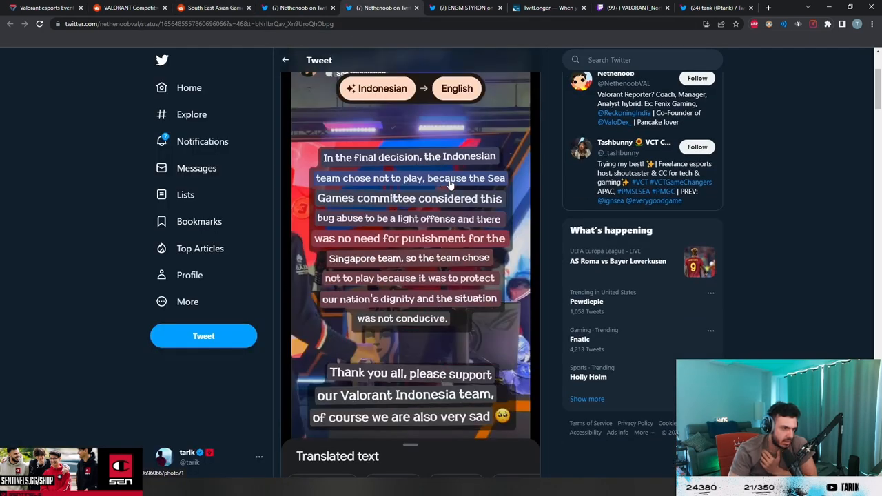
{"action": "mouse_move", "coordinate": [358, 226]}
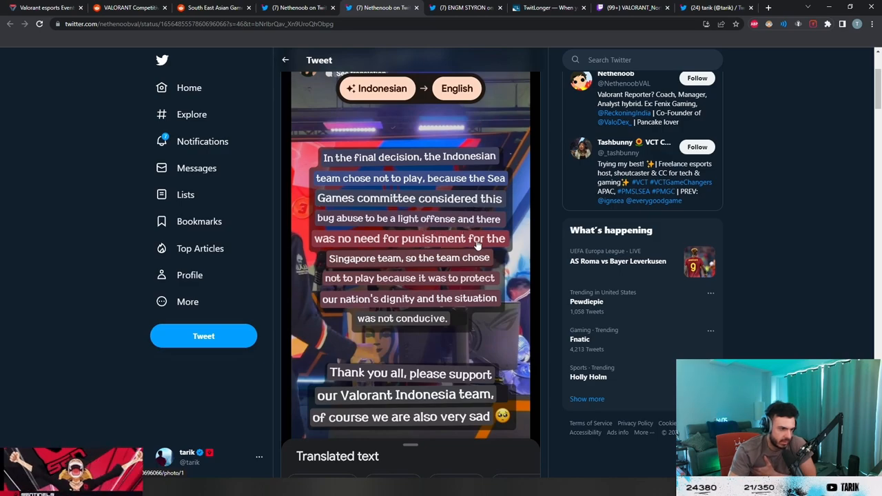
{"action": "mouse_move", "coordinate": [474, 291]}
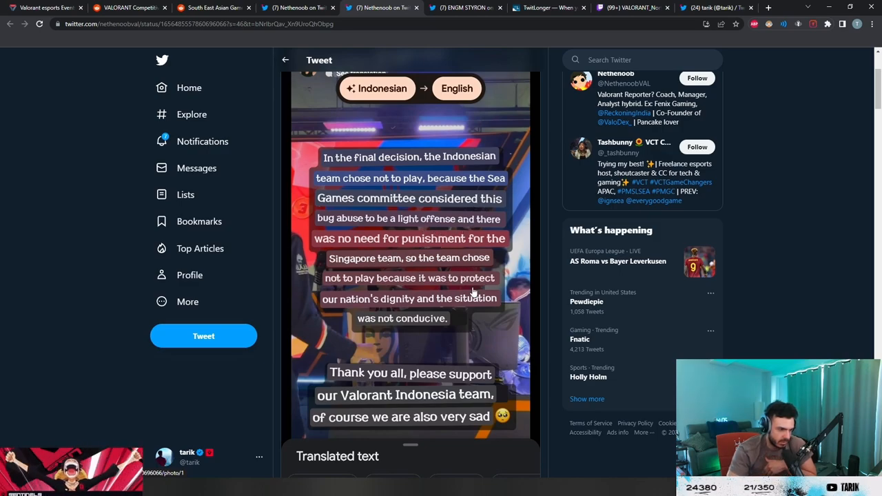
{"action": "mouse_move", "coordinate": [444, 331]}
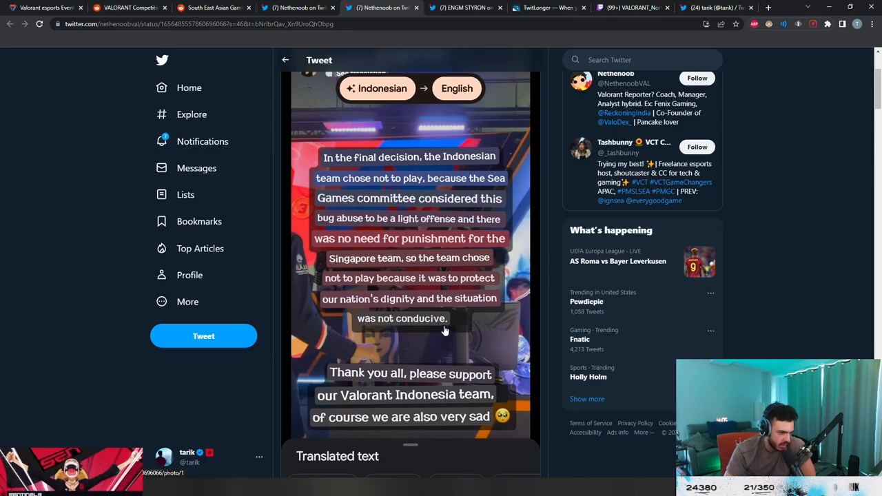
{"action": "mouse_move", "coordinate": [448, 422]}
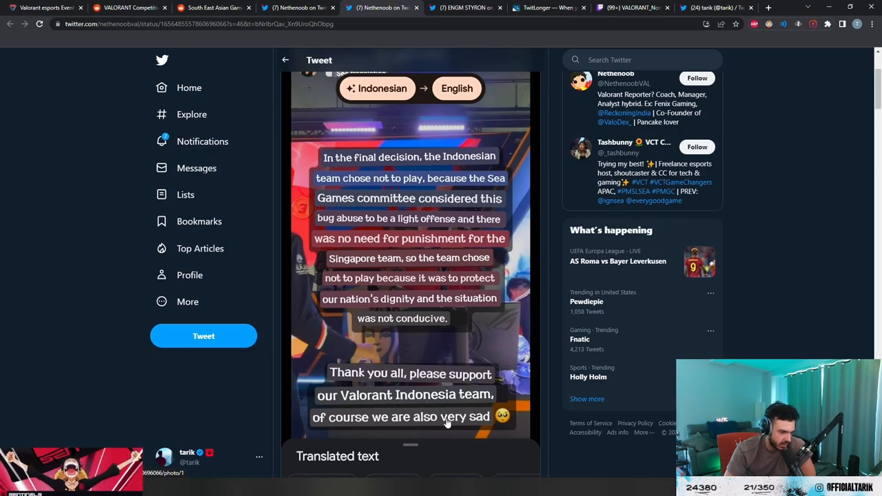
{"action": "left_click", "coordinate": [210, 8]}
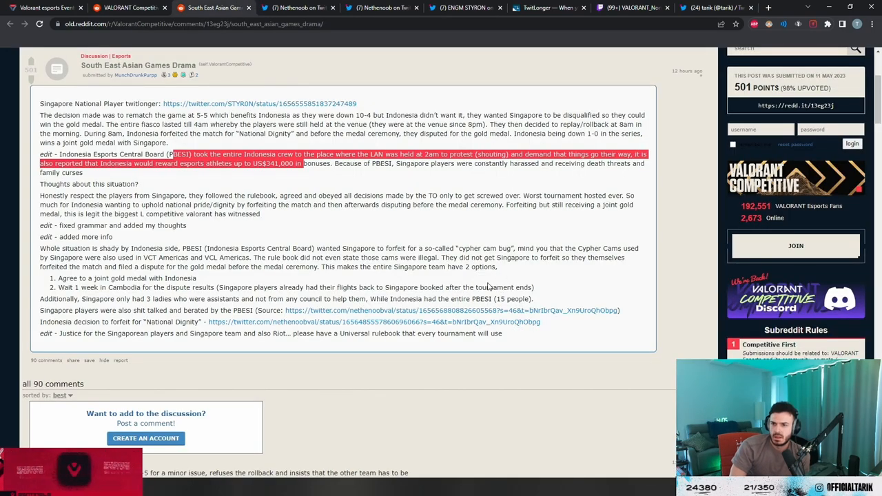
Scroll to the top replies criticising Indonesia's forfeit and gold medal claim
{"action": "scroll", "scroll_direction": "down", "scroll_amount": 3}
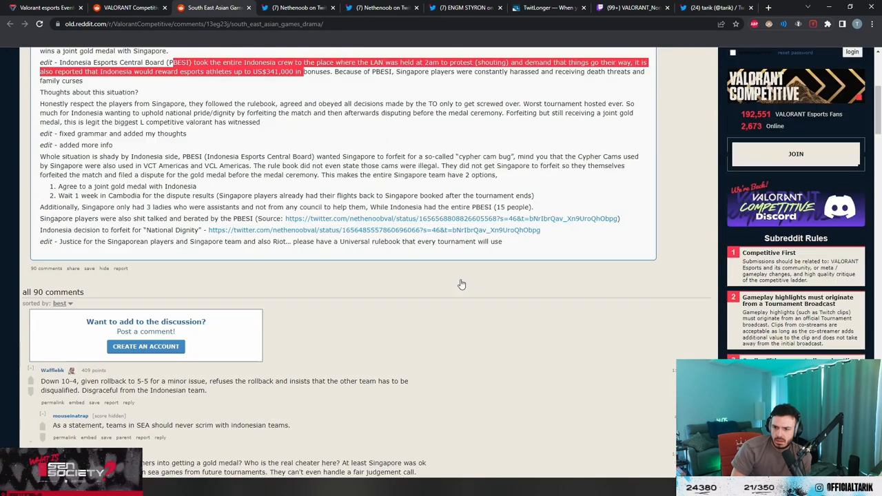
{"action": "scroll", "scroll_direction": "down", "scroll_amount": 3}
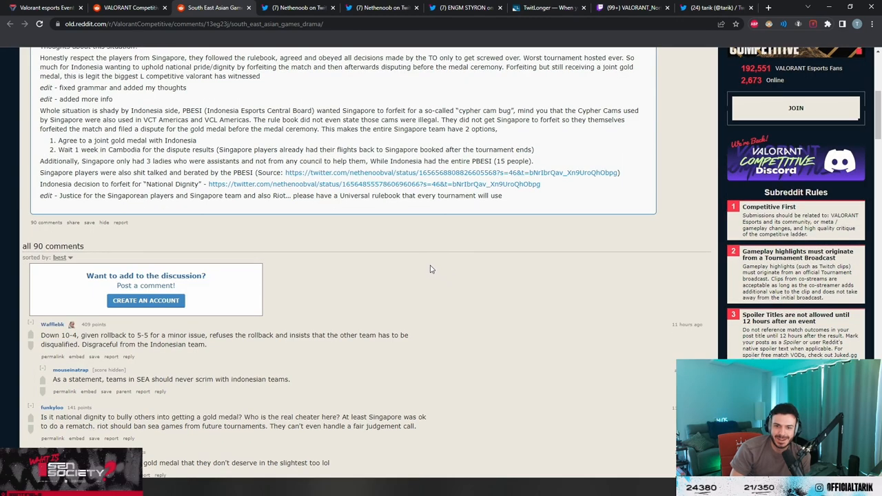
{"action": "mouse_move", "coordinate": [338, 286]}
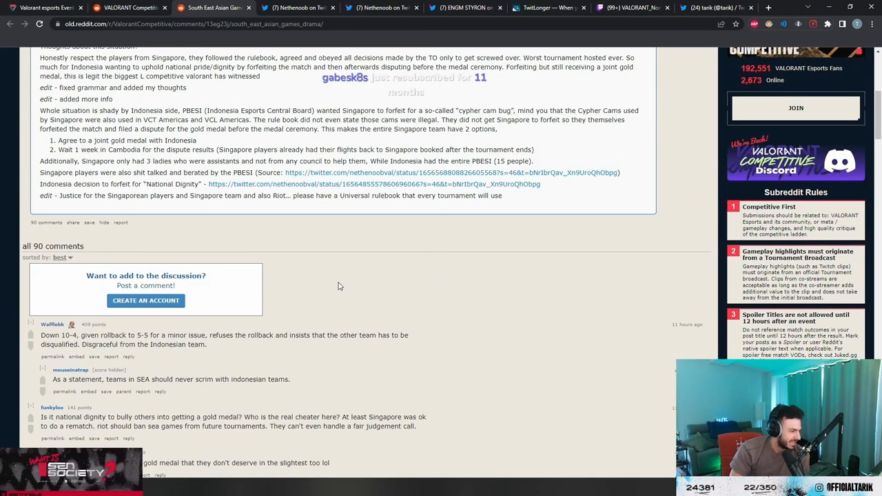
{"action": "scroll", "scroll_direction": "down", "scroll_amount": 3}
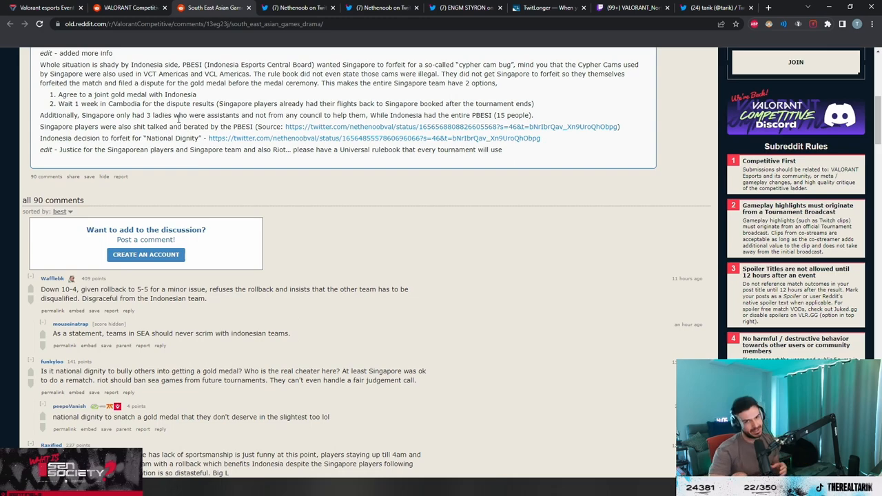
{"action": "mouse_move", "coordinate": [184, 200]}
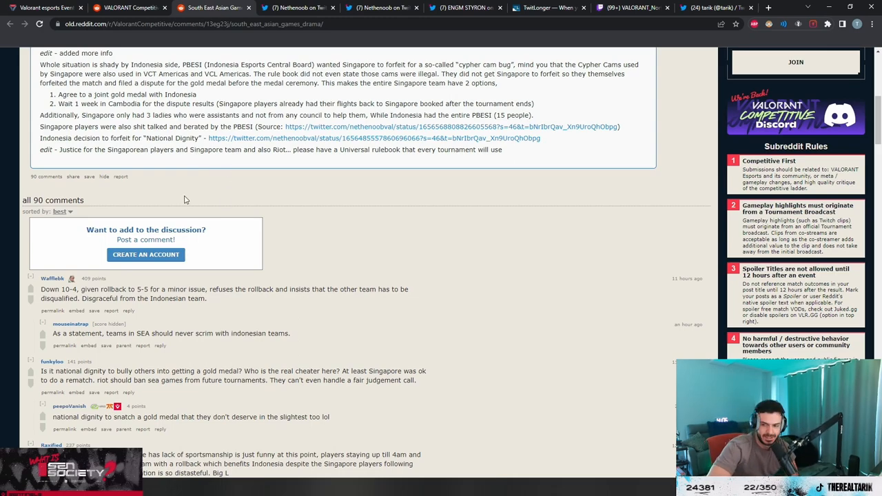
{"action": "mouse_move", "coordinate": [299, 250]}
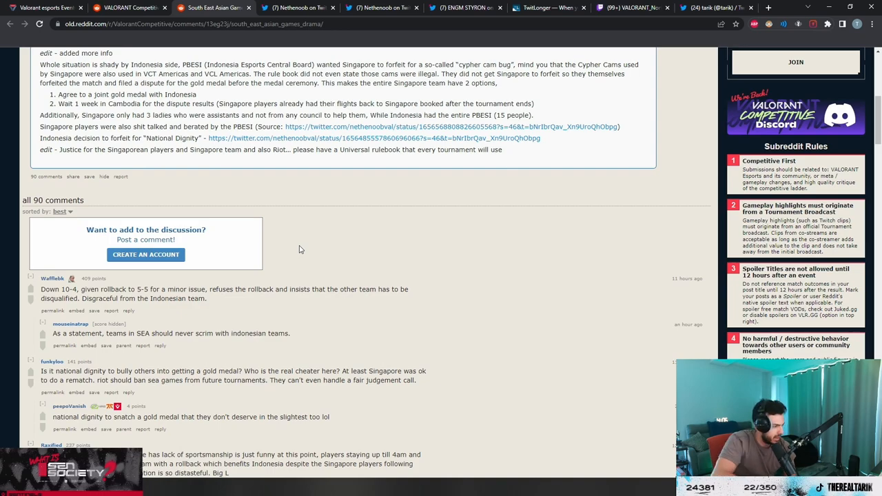
Scroll through more comments, then back up to the post's PBESI edit
{"action": "scroll", "scroll_direction": "down", "scroll_amount": 3}
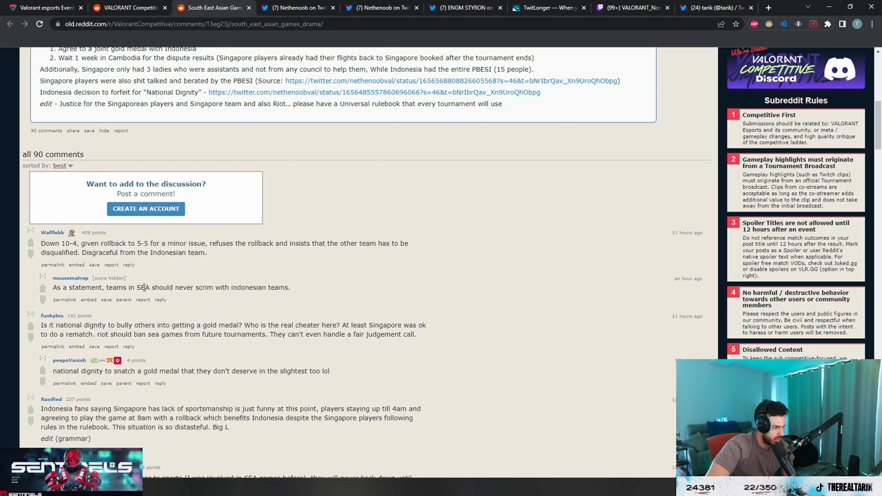
{"action": "scroll", "scroll_direction": "down", "scroll_amount": 3}
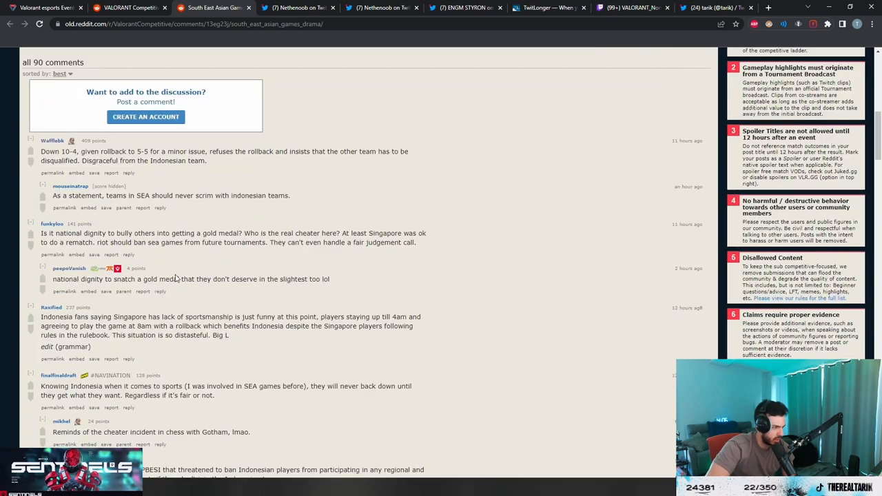
{"action": "mouse_move", "coordinate": [160, 316]}
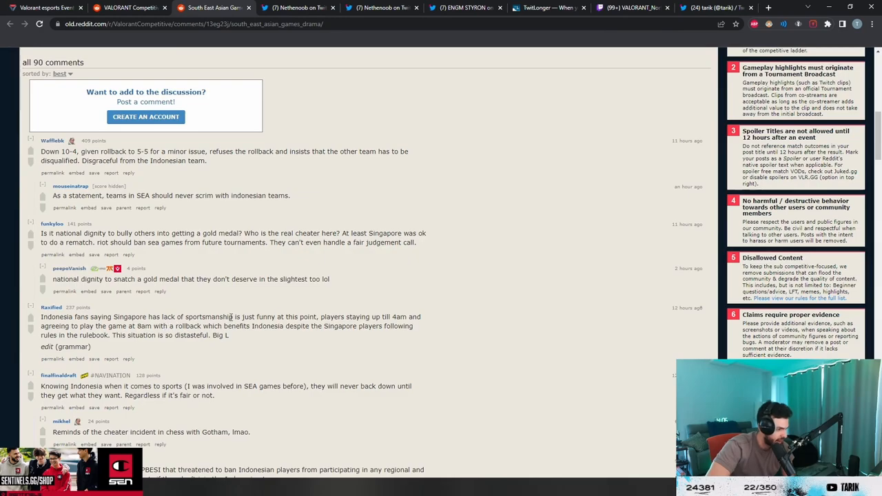
{"action": "scroll", "scroll_direction": "up", "scroll_amount": 3}
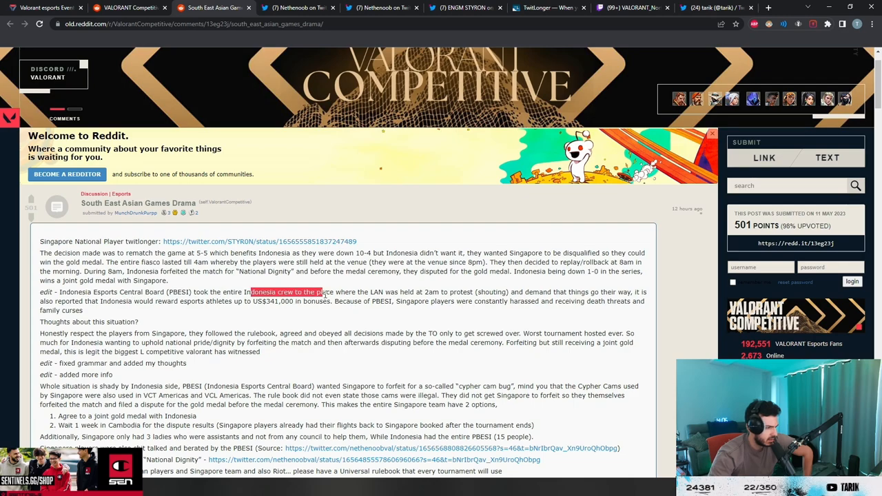
Select the PBESI edit paragraph about the crew's protest and athlete bonuses
{"action": "left_click_drag", "start_coordinate": [253, 291], "coordinate": [435, 301]}
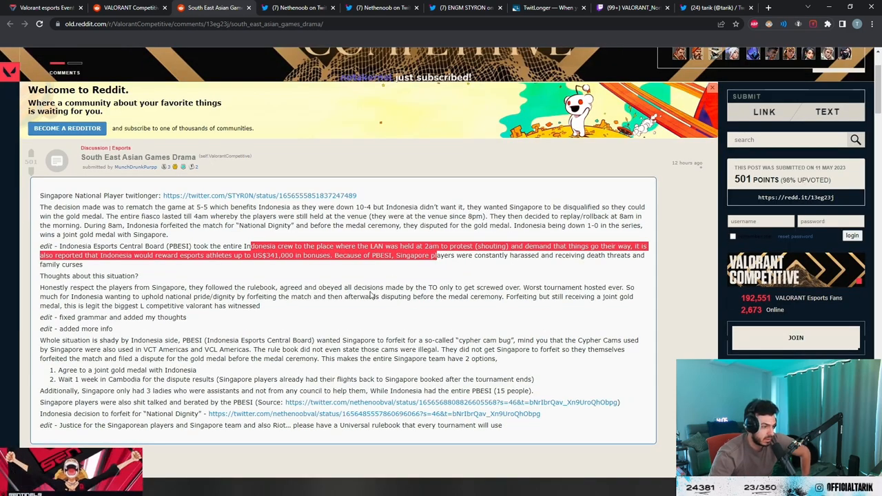
{"action": "mouse_move", "coordinate": [389, 320]}
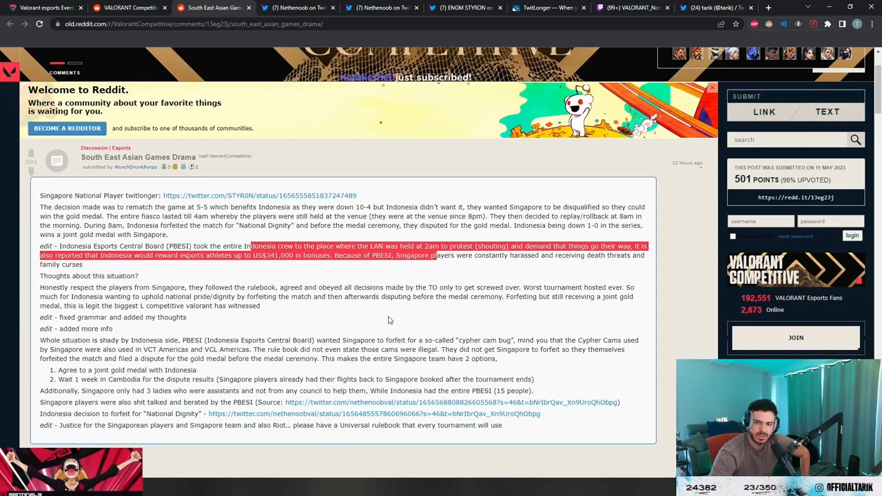